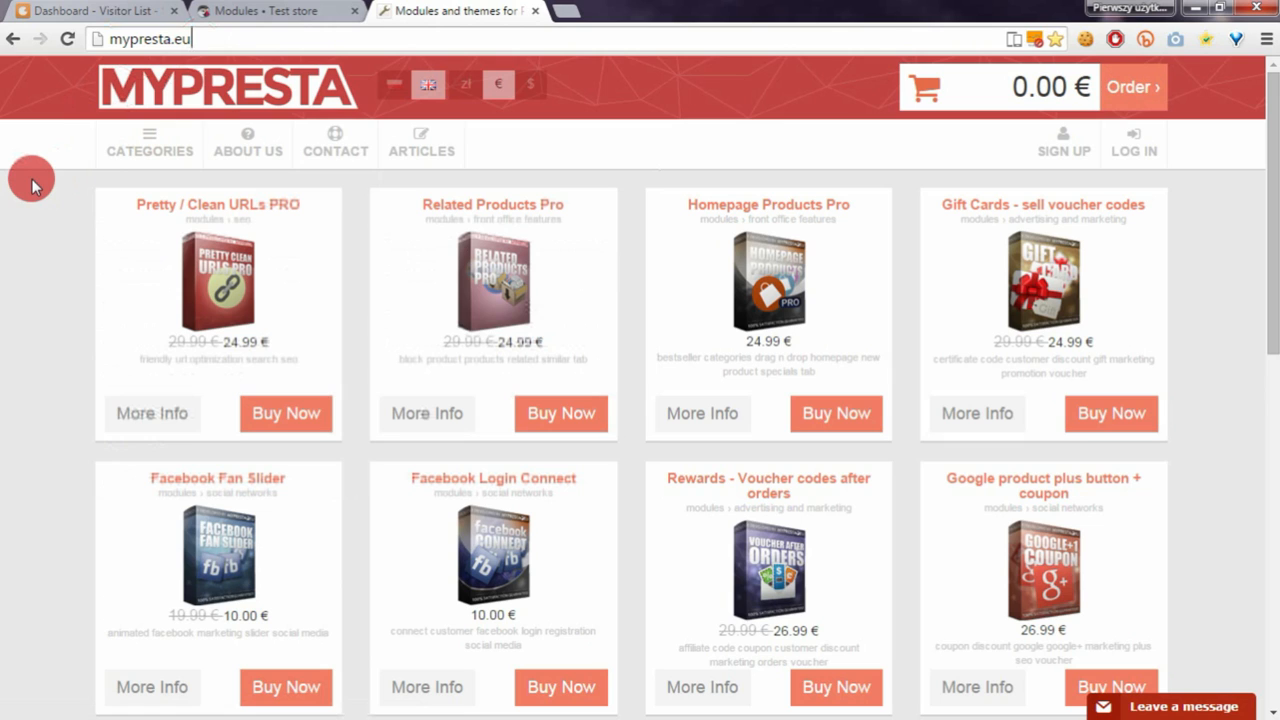
# Browse MyPresta.eu's Advertising & Marketing modules and open the Zopim Chat Free page
pyautogui.click(149, 143)
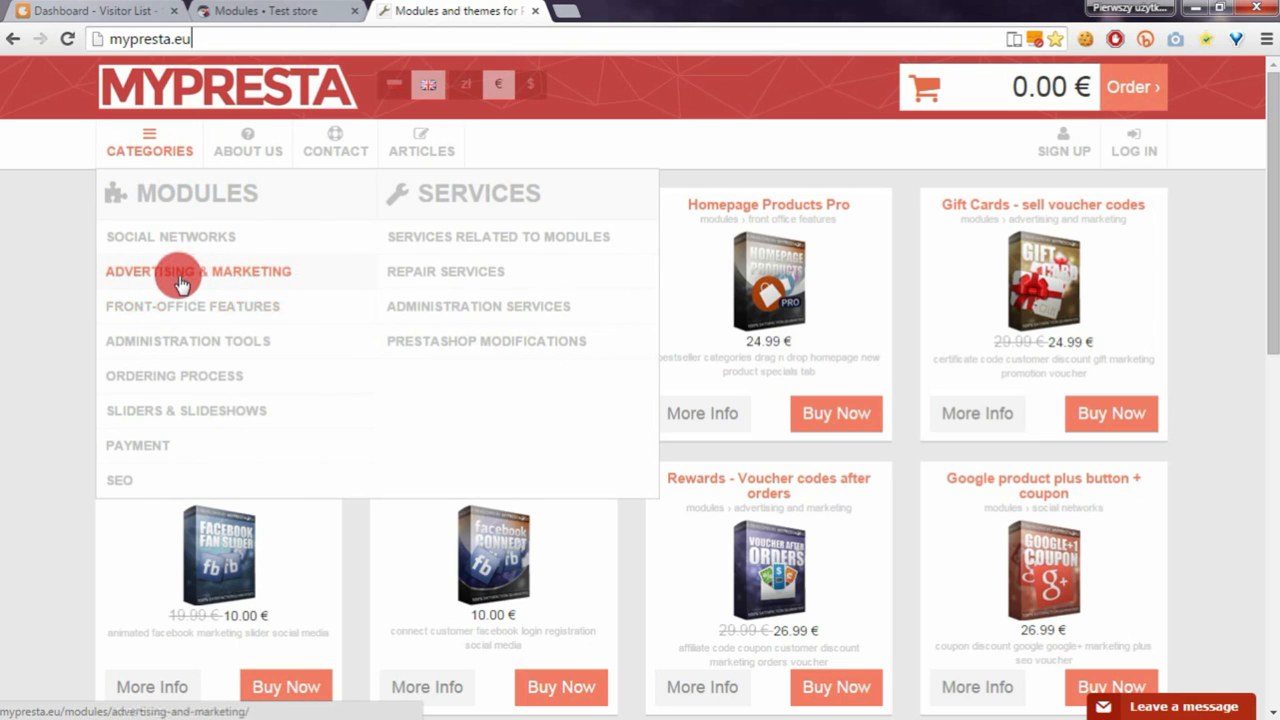
pyautogui.click(198, 271)
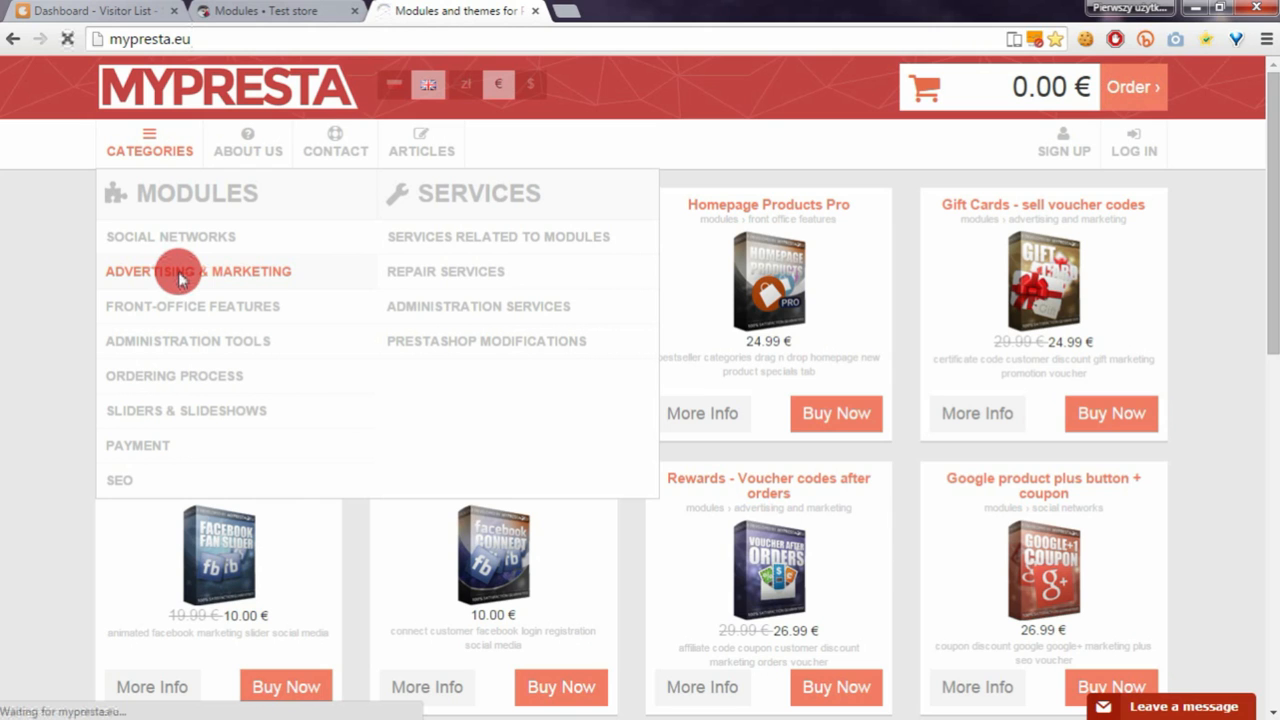
pyautogui.click(198, 271)
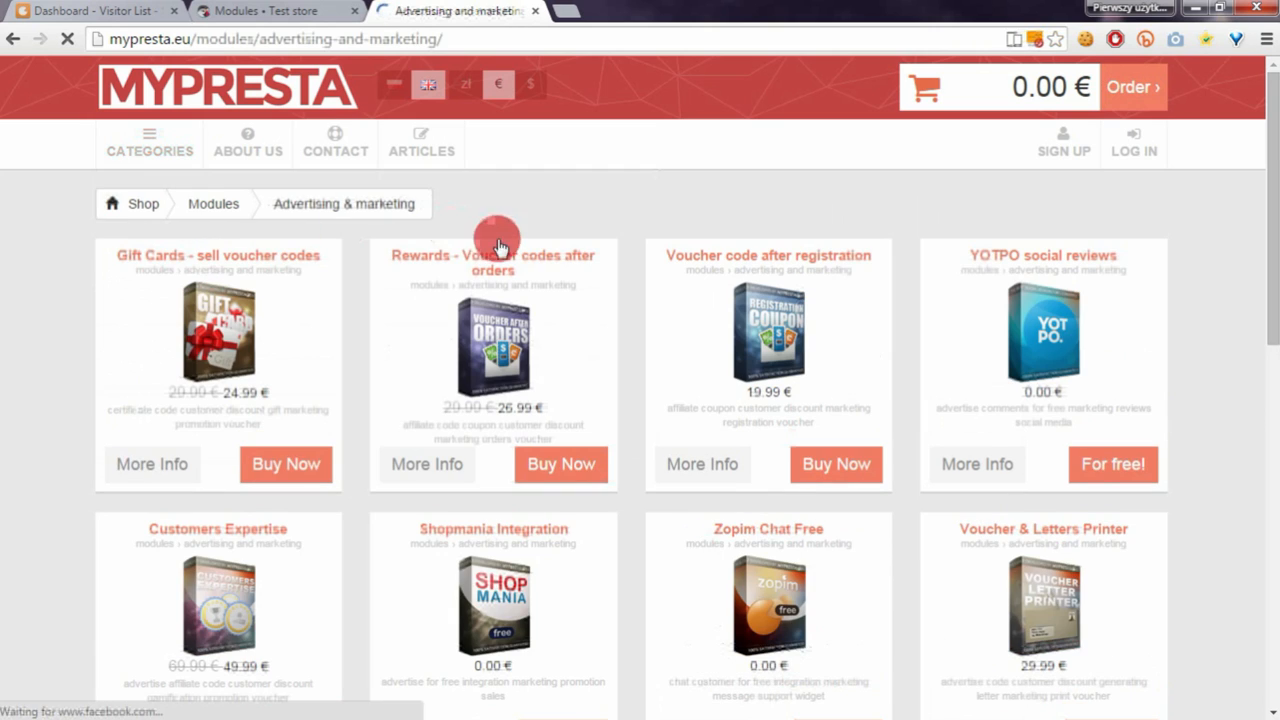
pyautogui.scroll(-3)
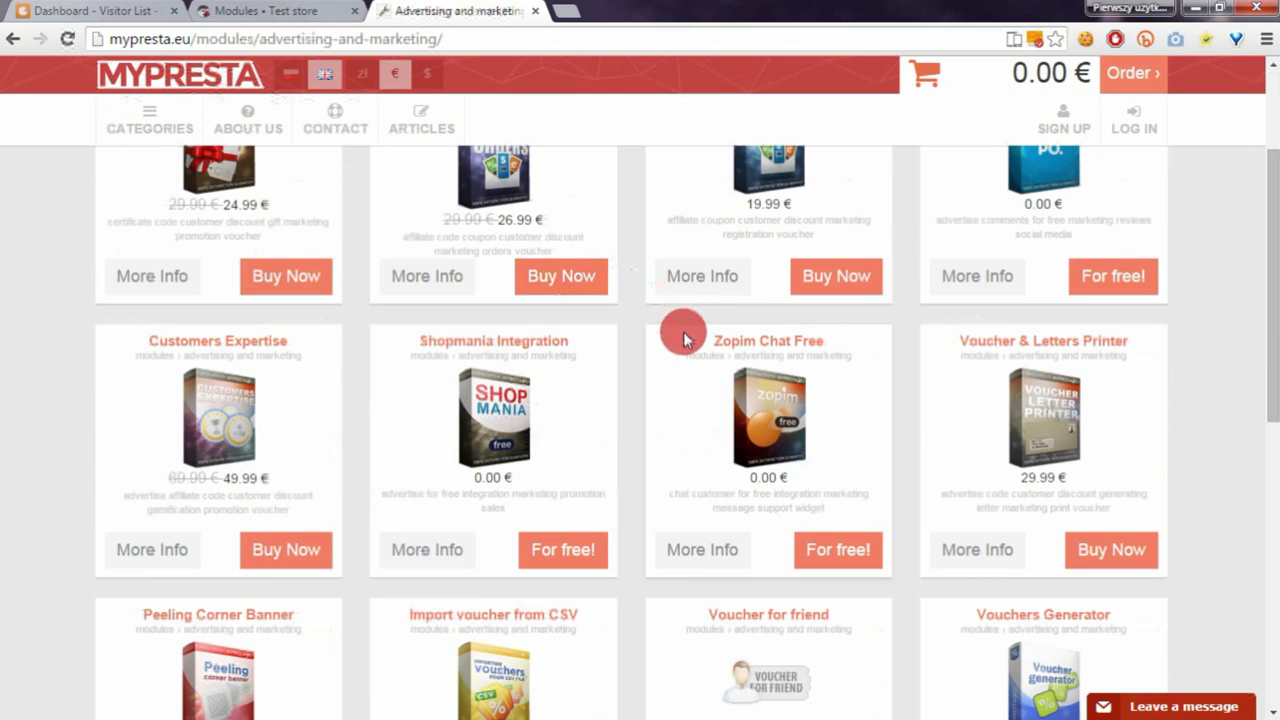
pyautogui.moveTo(740, 345)
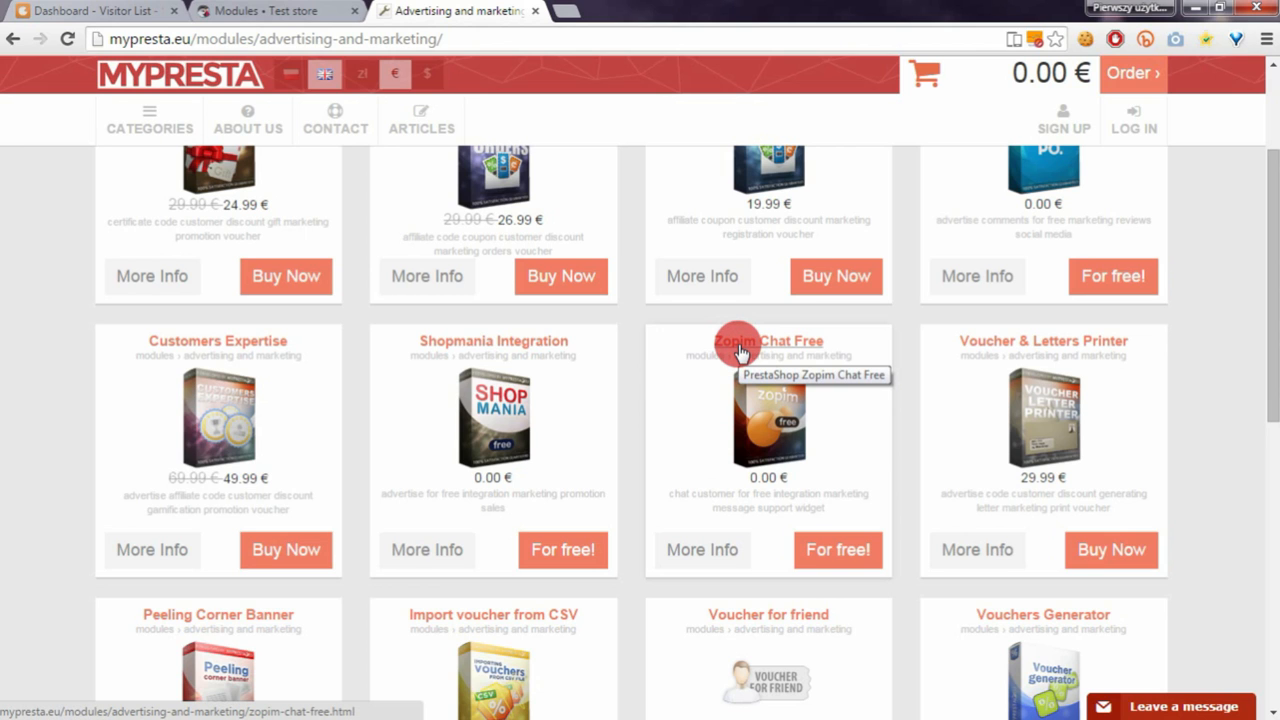
pyautogui.click(770, 341)
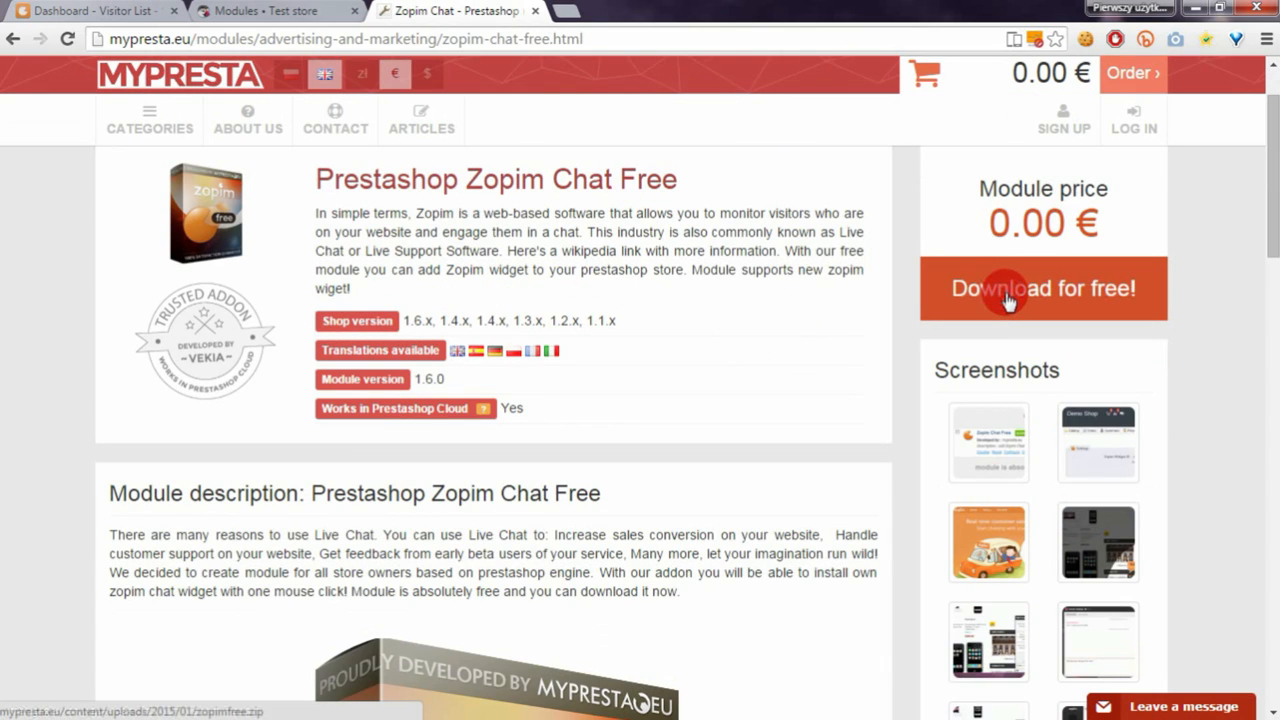
# Download zopimfree.zip for free and return to the store's Modules tab
pyautogui.click(1042, 288)
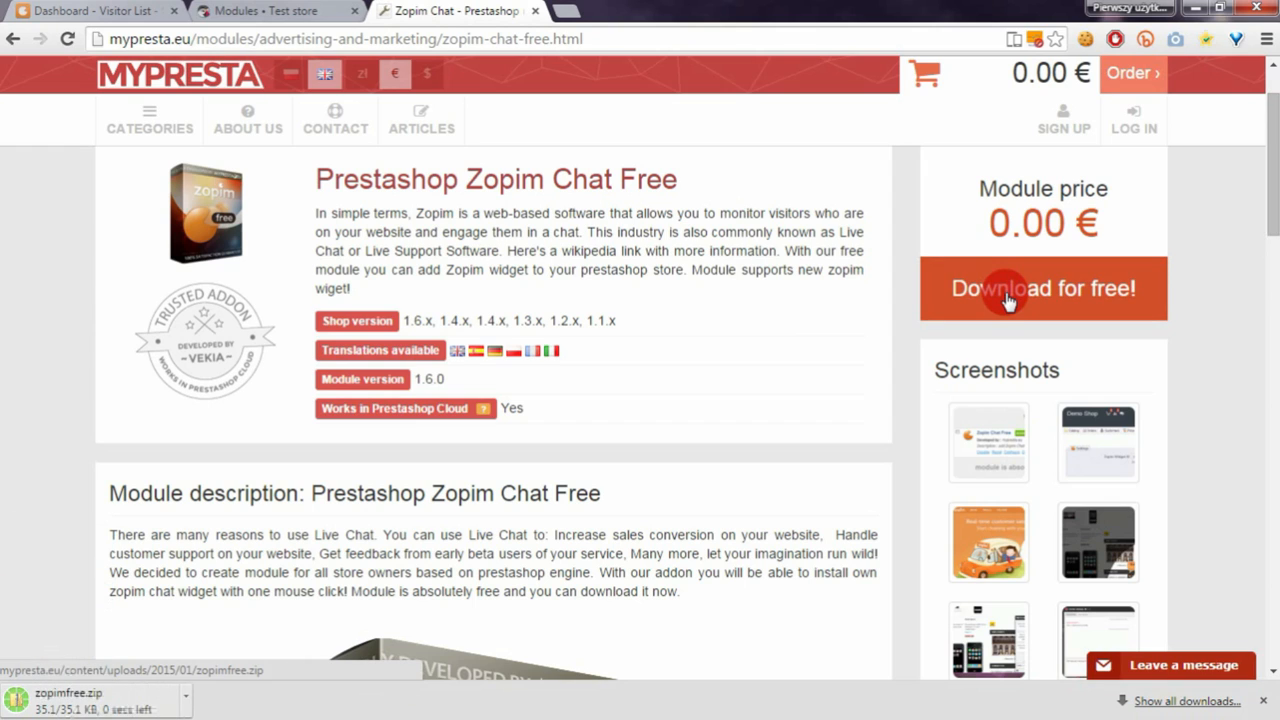
pyautogui.click(1009, 288)
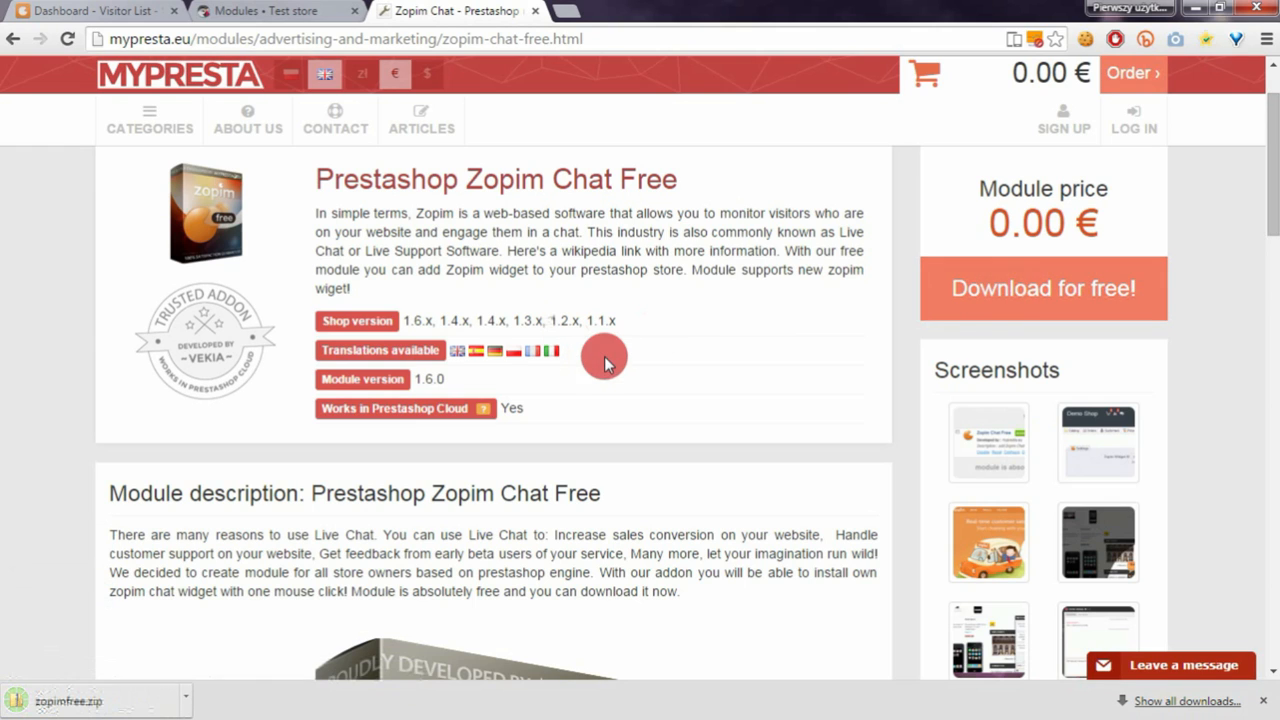
pyautogui.click(270, 11)
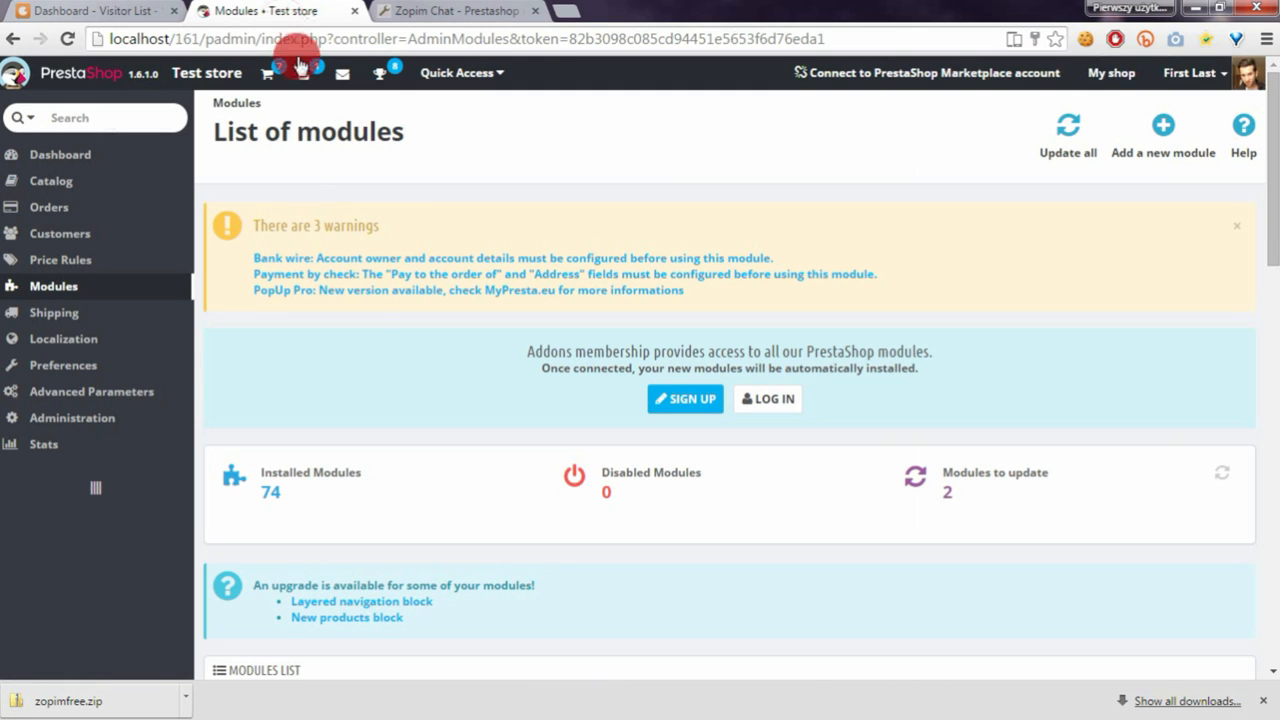
# Upload zopimfree.zip through 'Add a new module' so Zopim Chat Free v1.6.0 is listed
pyautogui.click(53, 286)
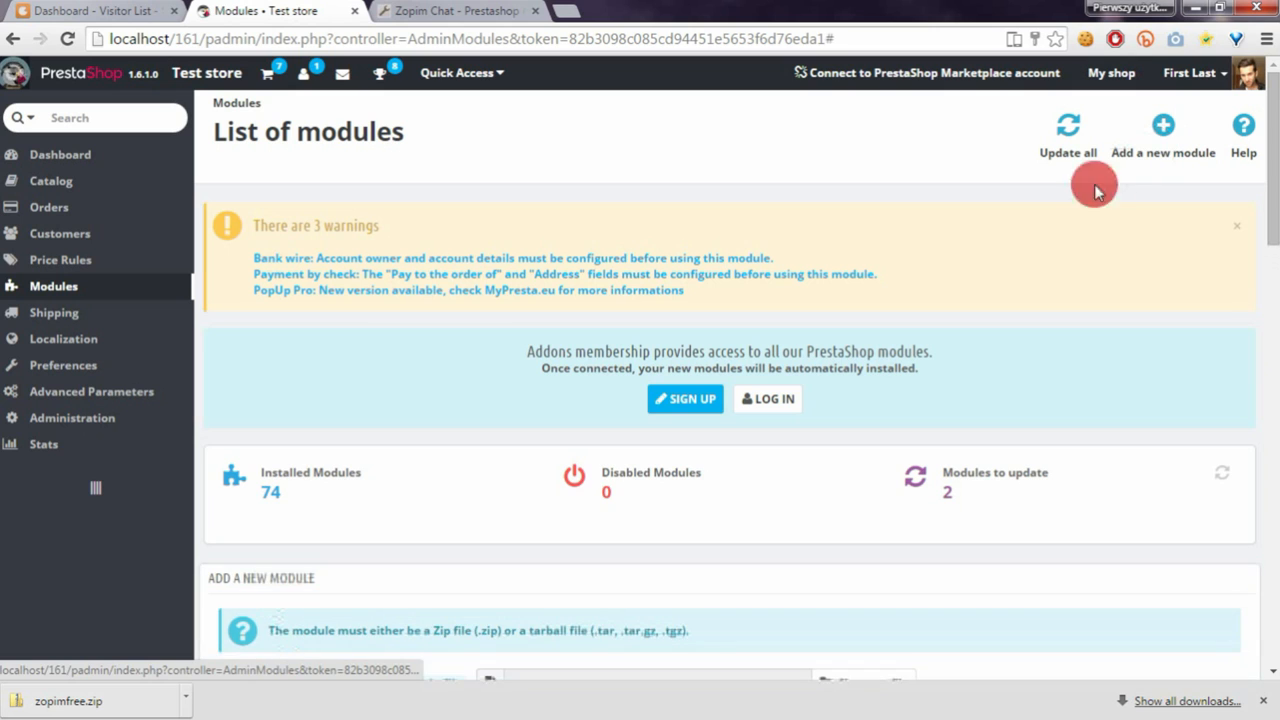
pyautogui.scroll(-3)
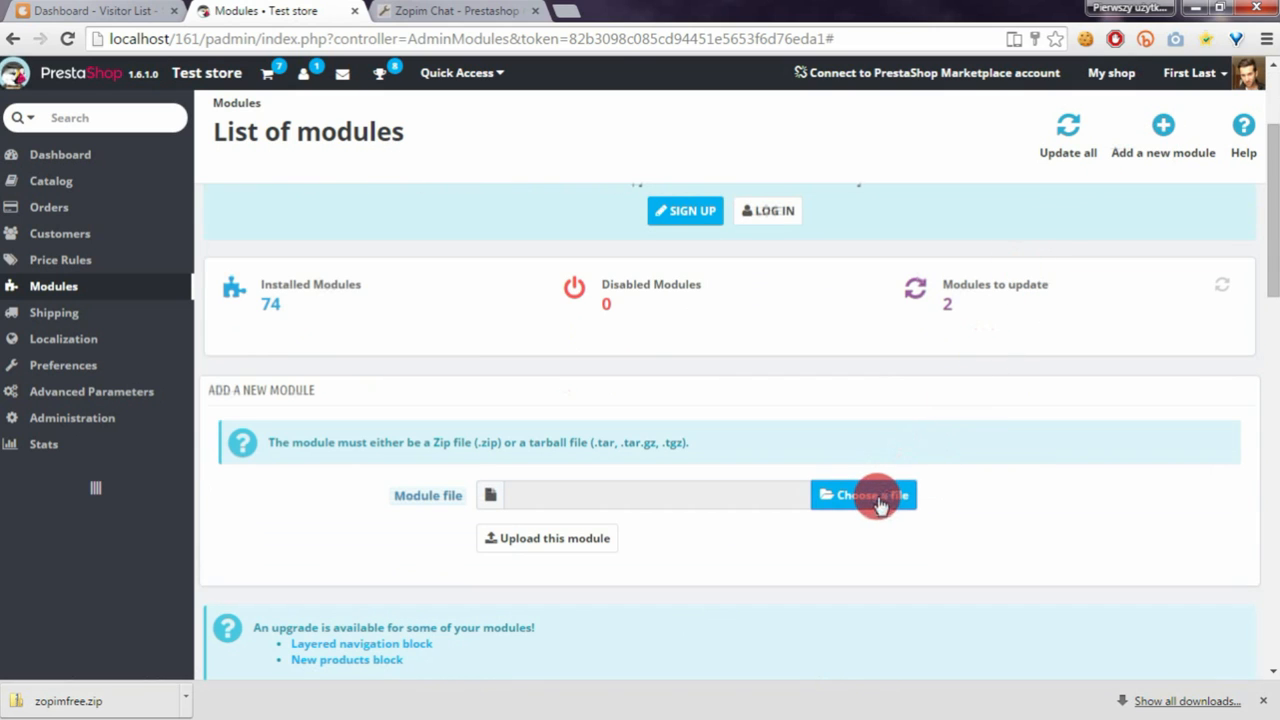
pyautogui.click(863, 495)
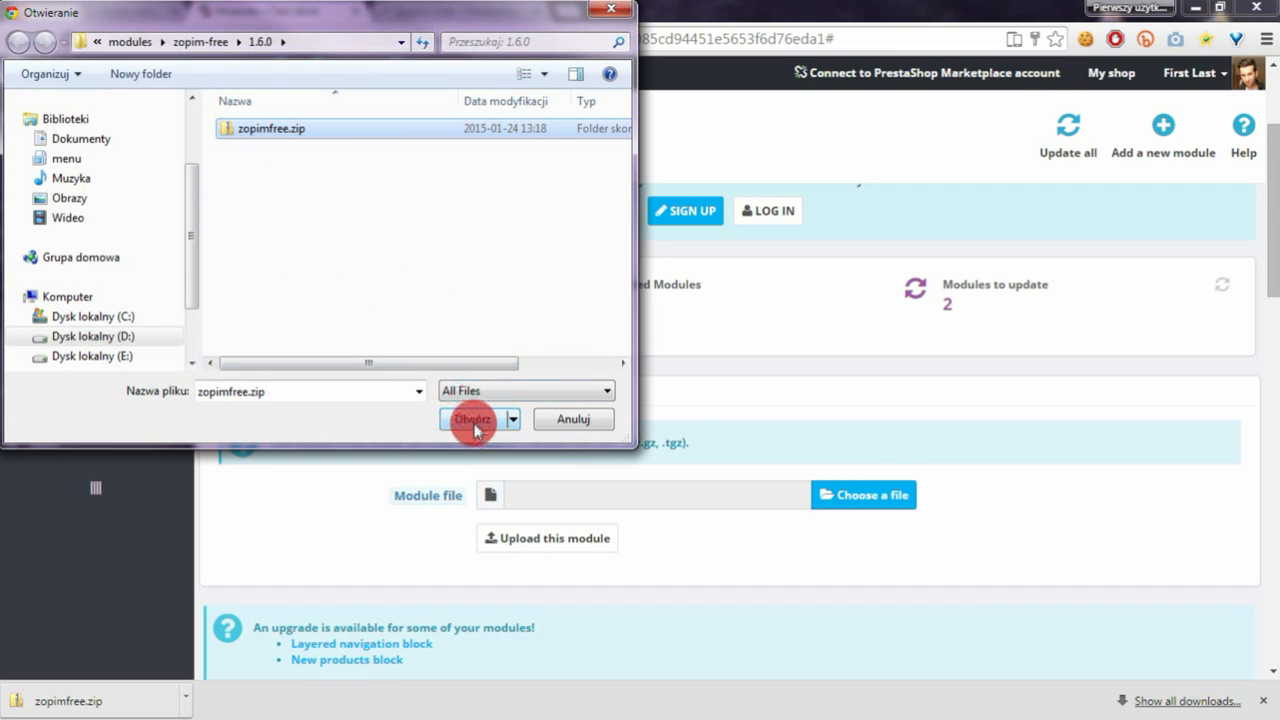
pyautogui.click(471, 419)
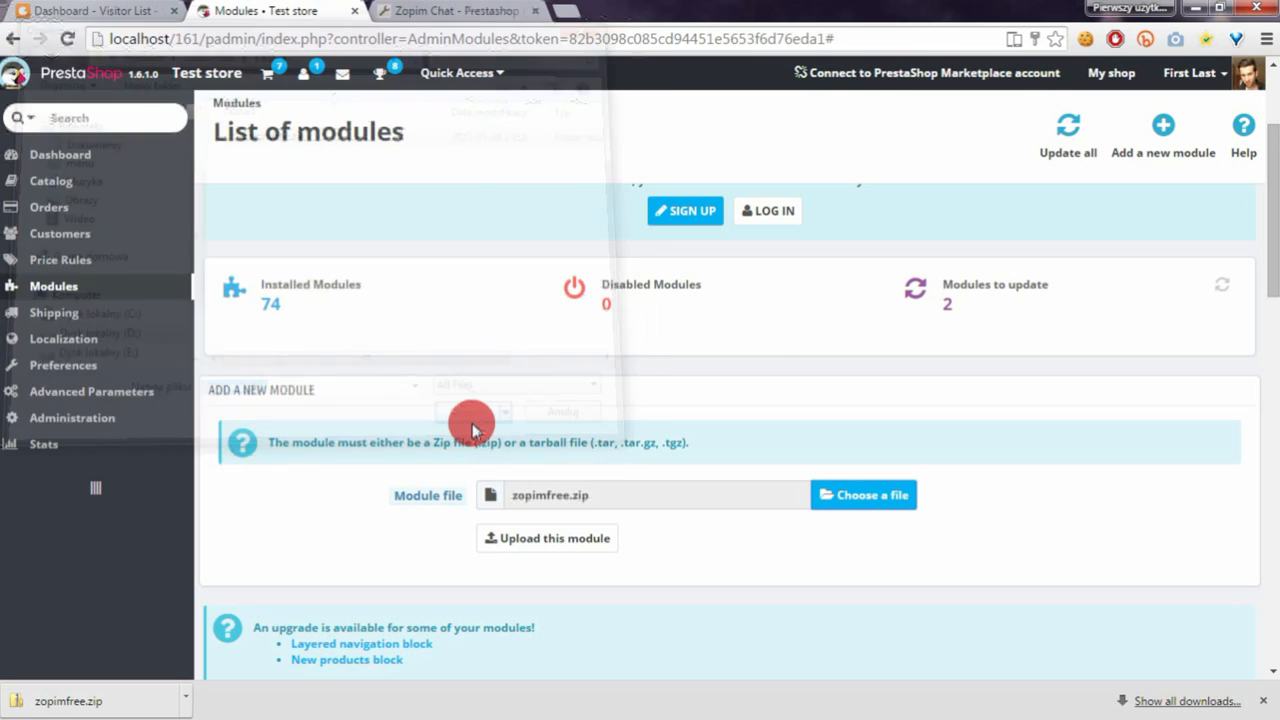
pyautogui.scroll(-3)
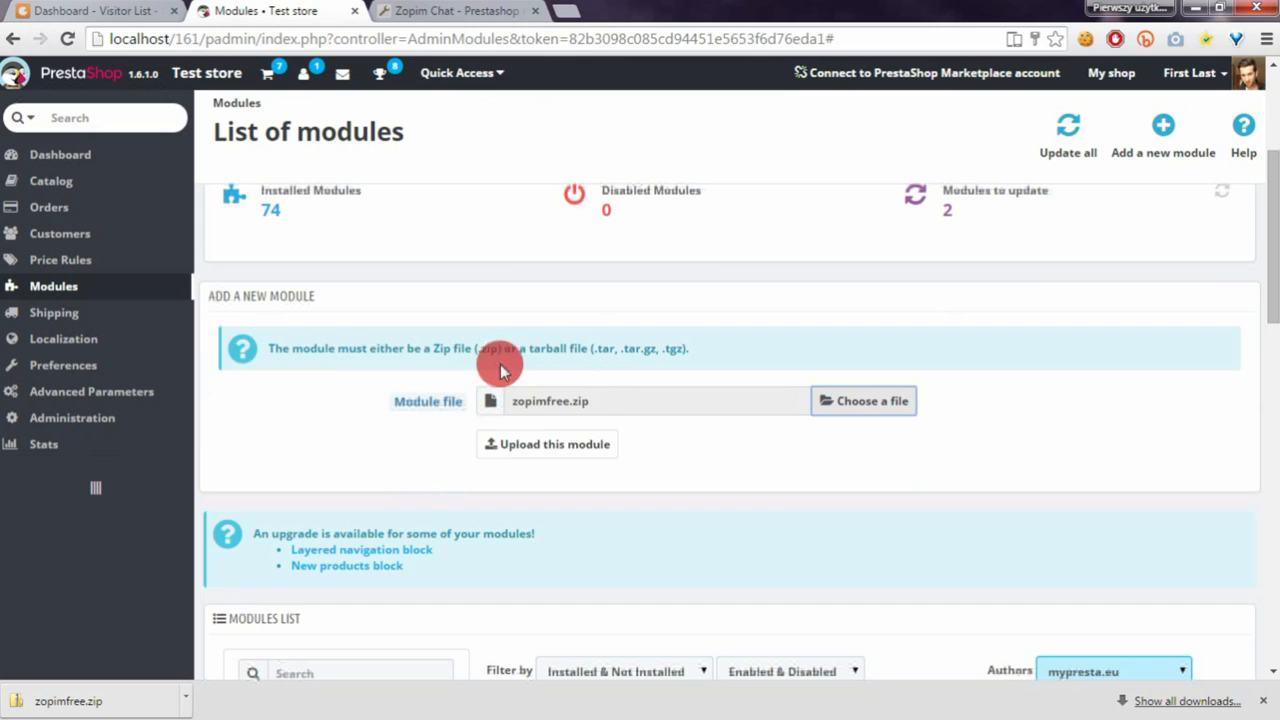
pyautogui.click(547, 444)
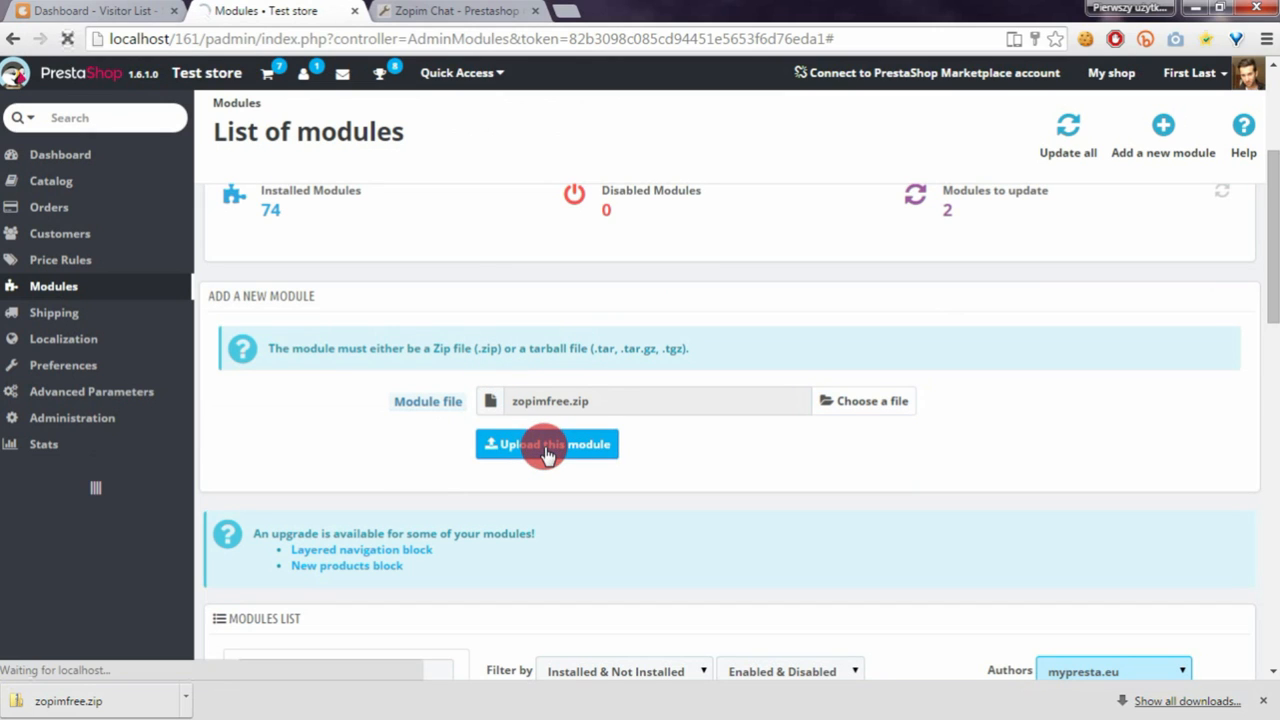
pyautogui.click(547, 444)
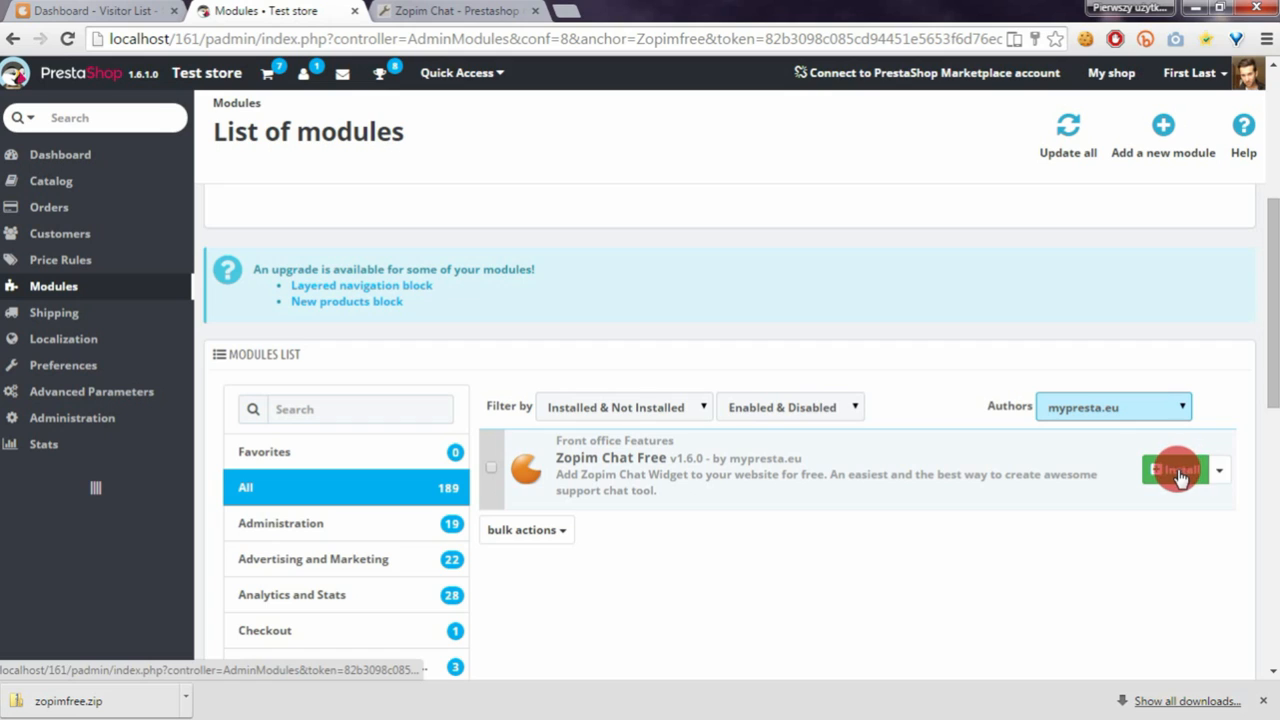
# Install Zopim Chat Free and open its widget configuration page
pyautogui.click(1178, 469)
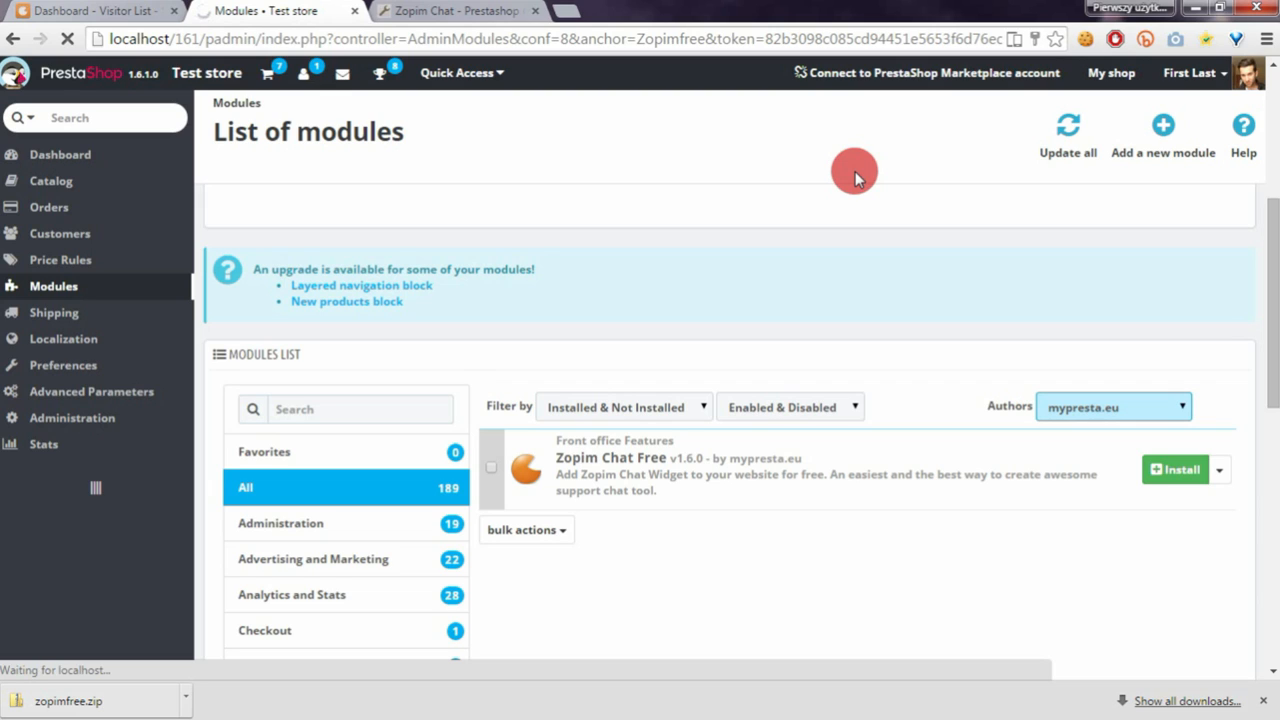
pyautogui.moveTo(748, 300)
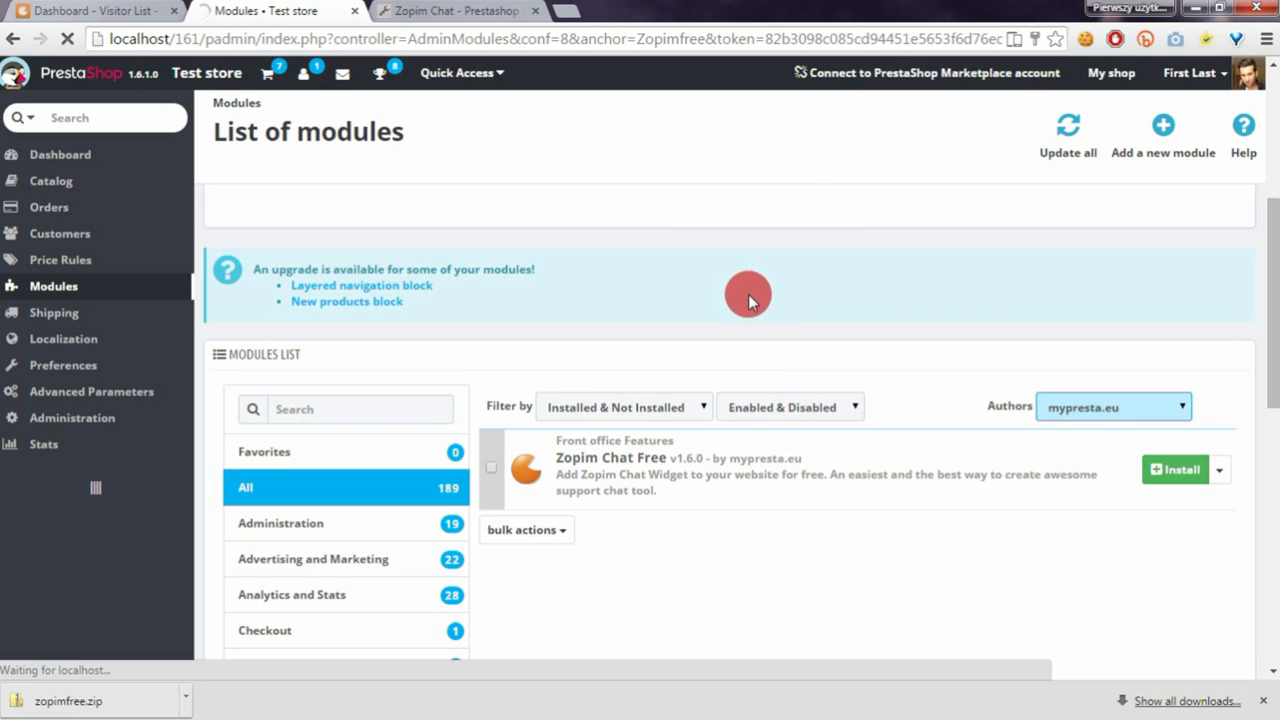
pyautogui.click(1174, 469)
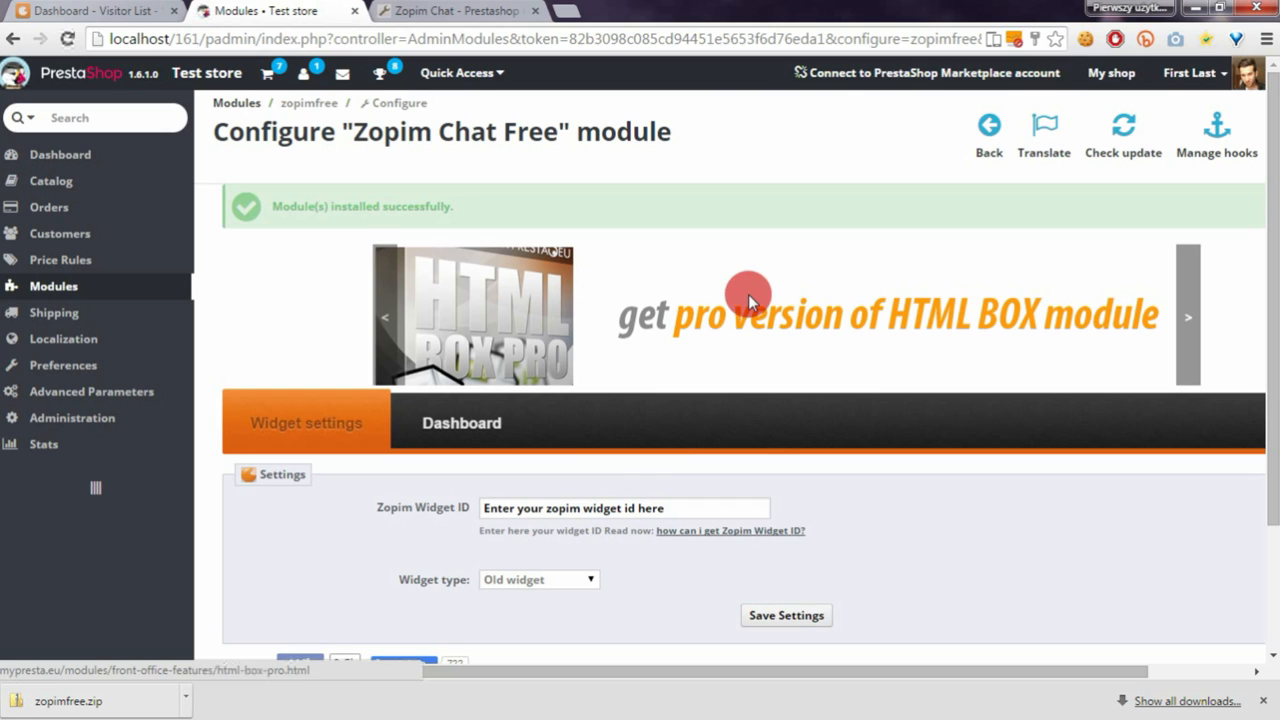
# Scroll to the empty Zopim Widget ID field and open zopim.com in a new tab
pyautogui.scroll(-3)
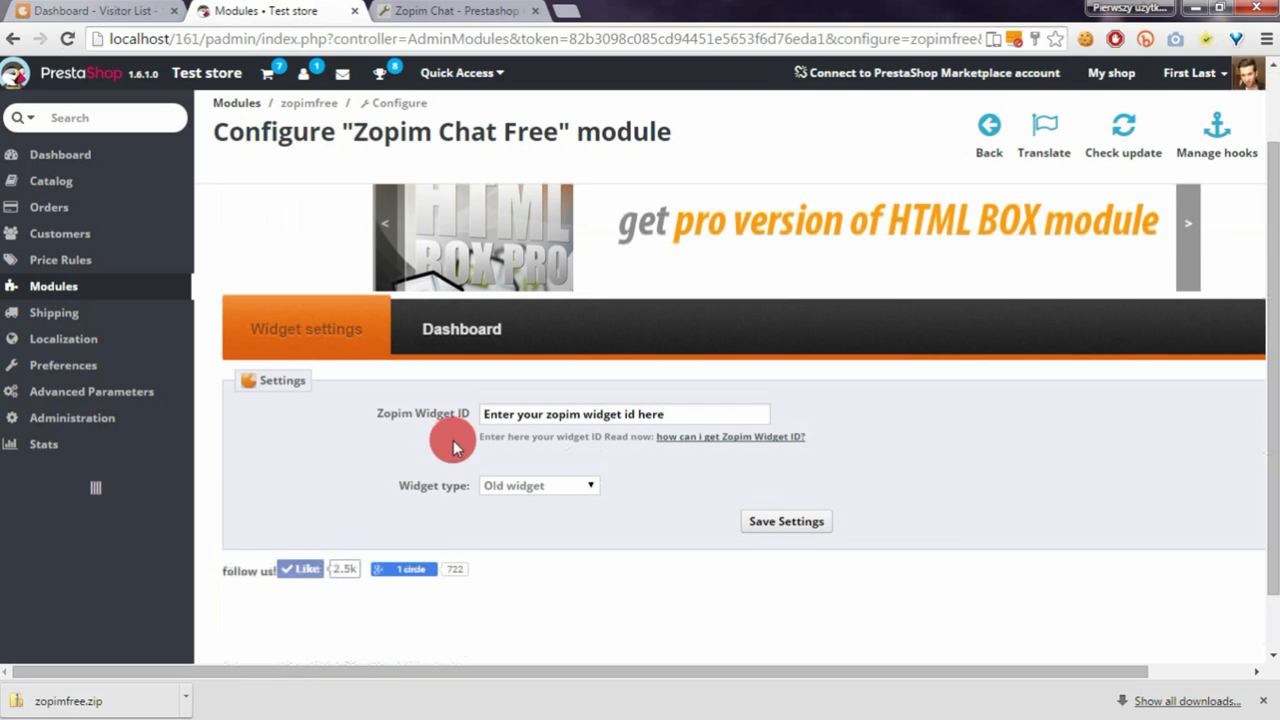
pyautogui.moveTo(708, 438)
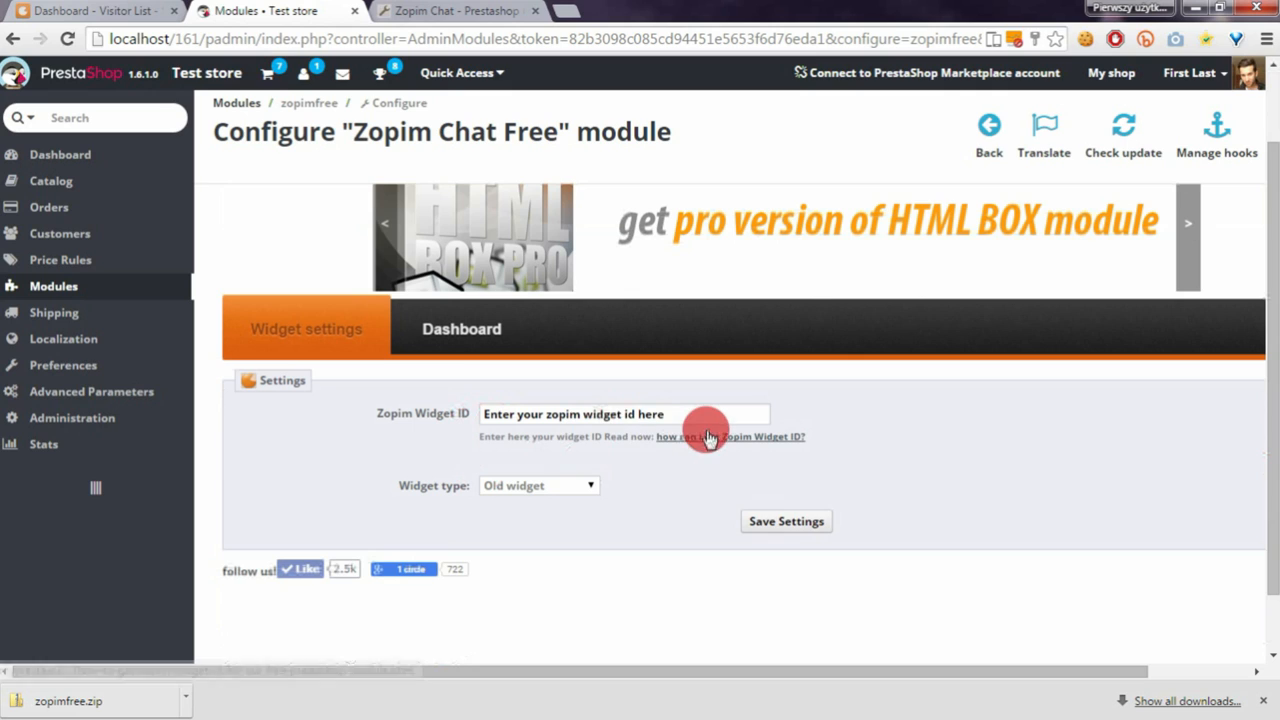
pyautogui.moveTo(400, 420)
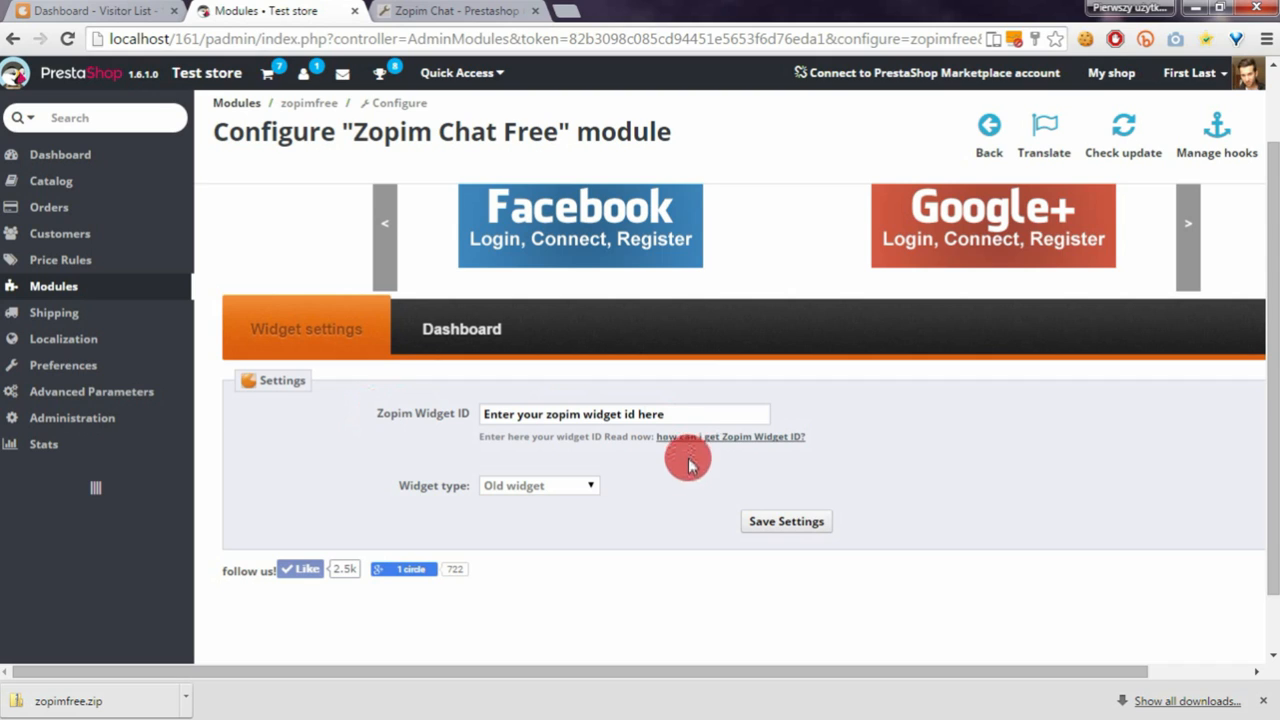
pyautogui.moveTo(630, 468)
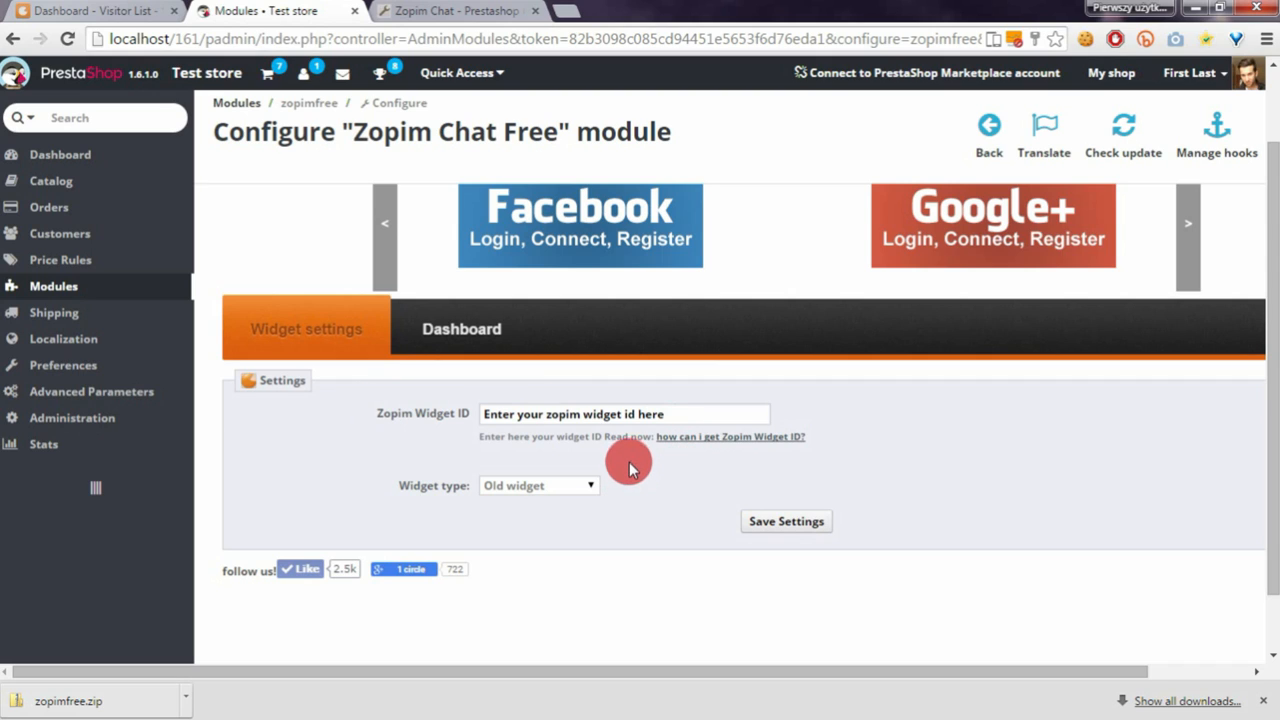
pyautogui.click(624, 413)
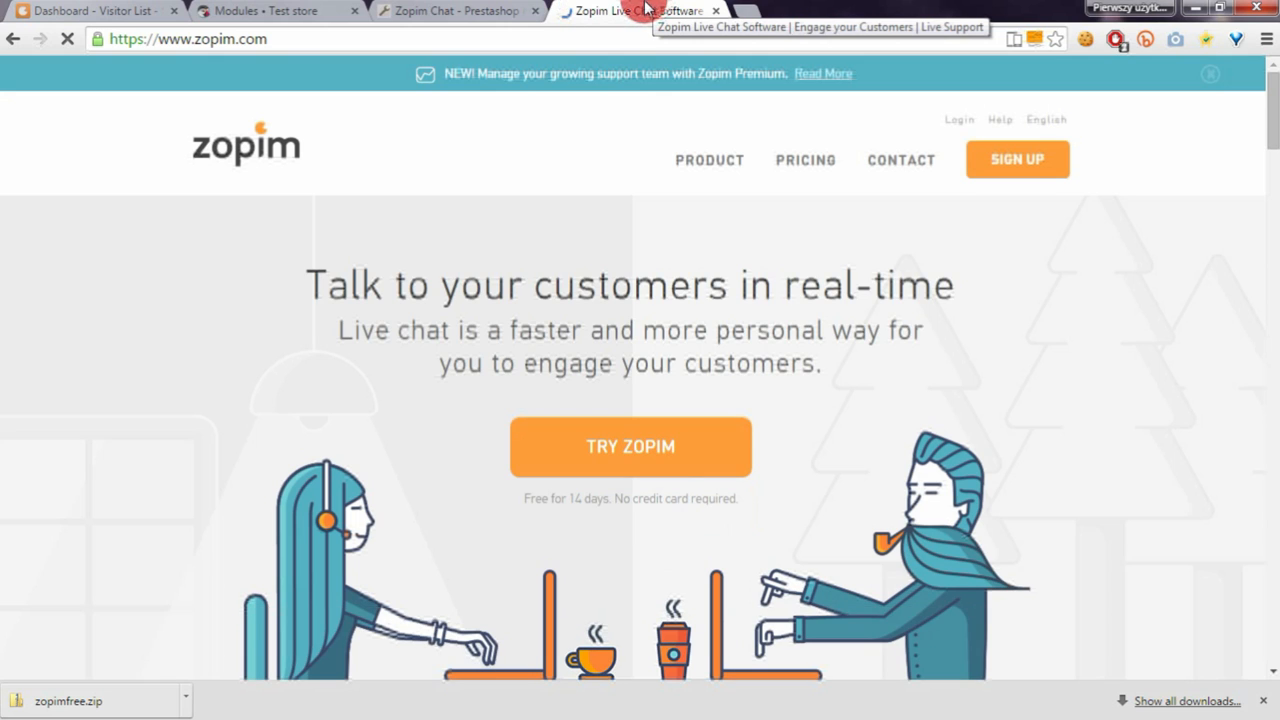
# Log in to the Zopim dashboard and open Settings > Widget embed code
pyautogui.click(958, 119)
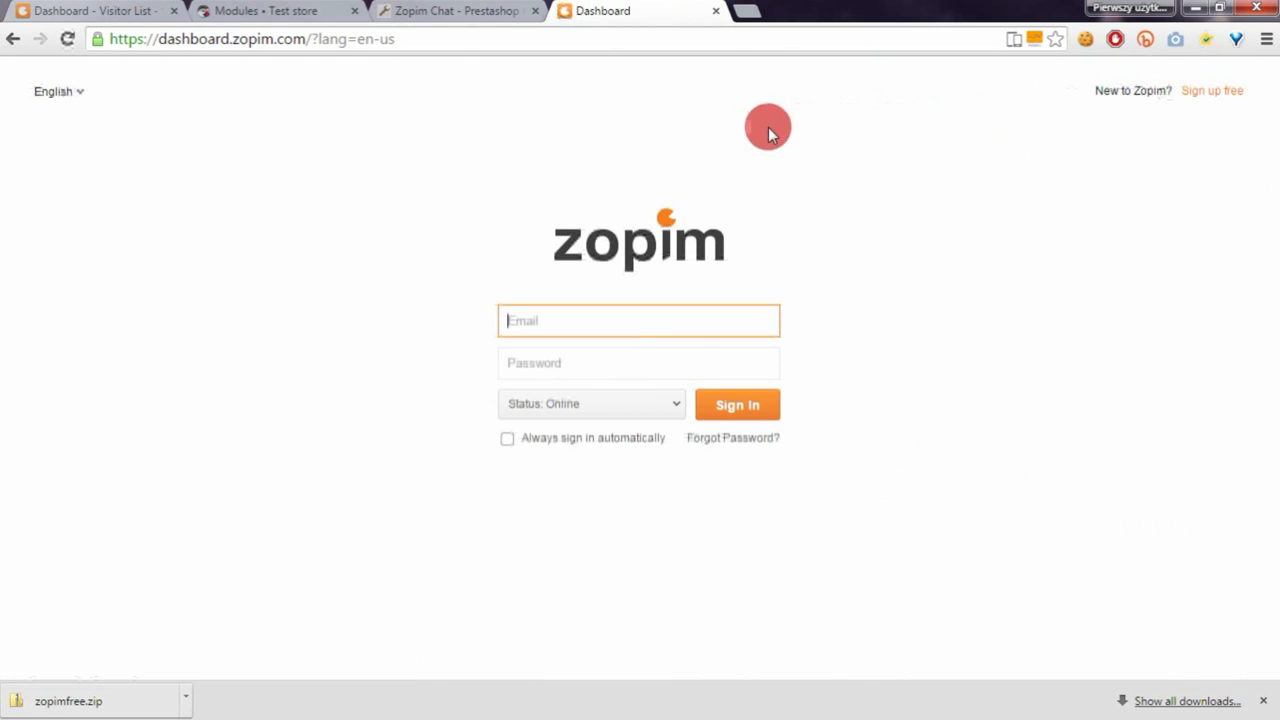
pyautogui.click(737, 405)
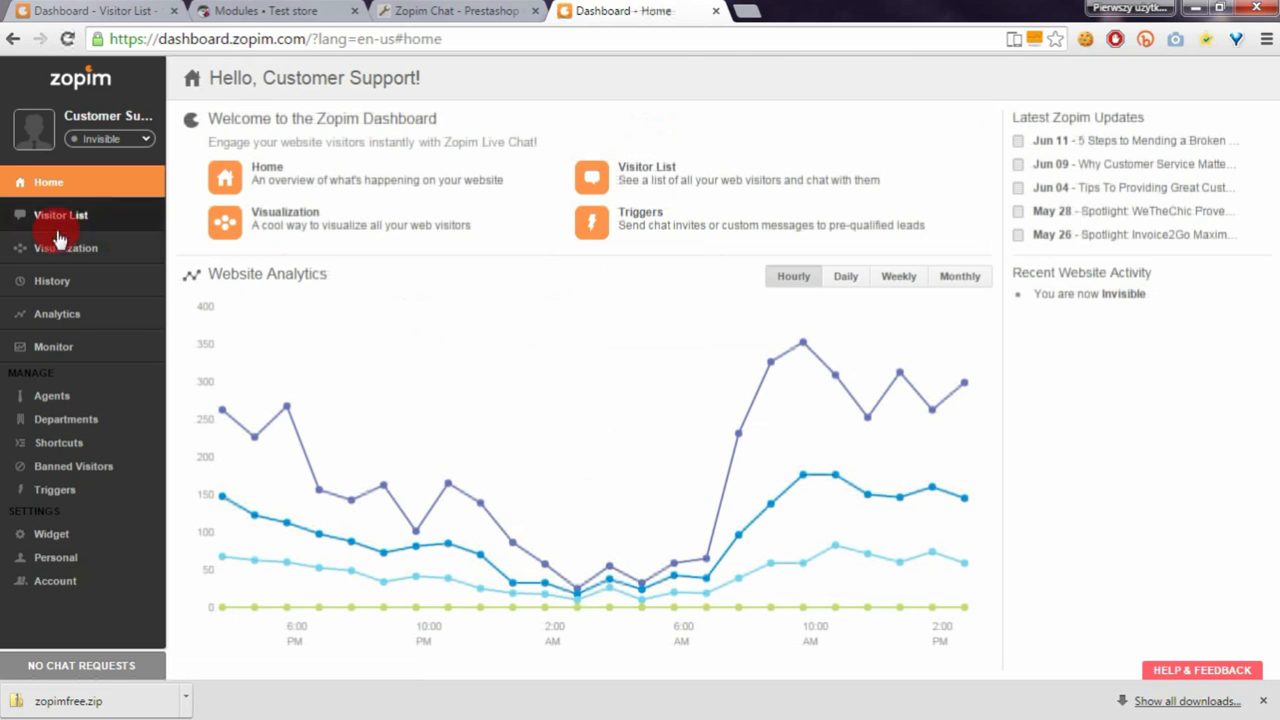
pyautogui.moveTo(74, 547)
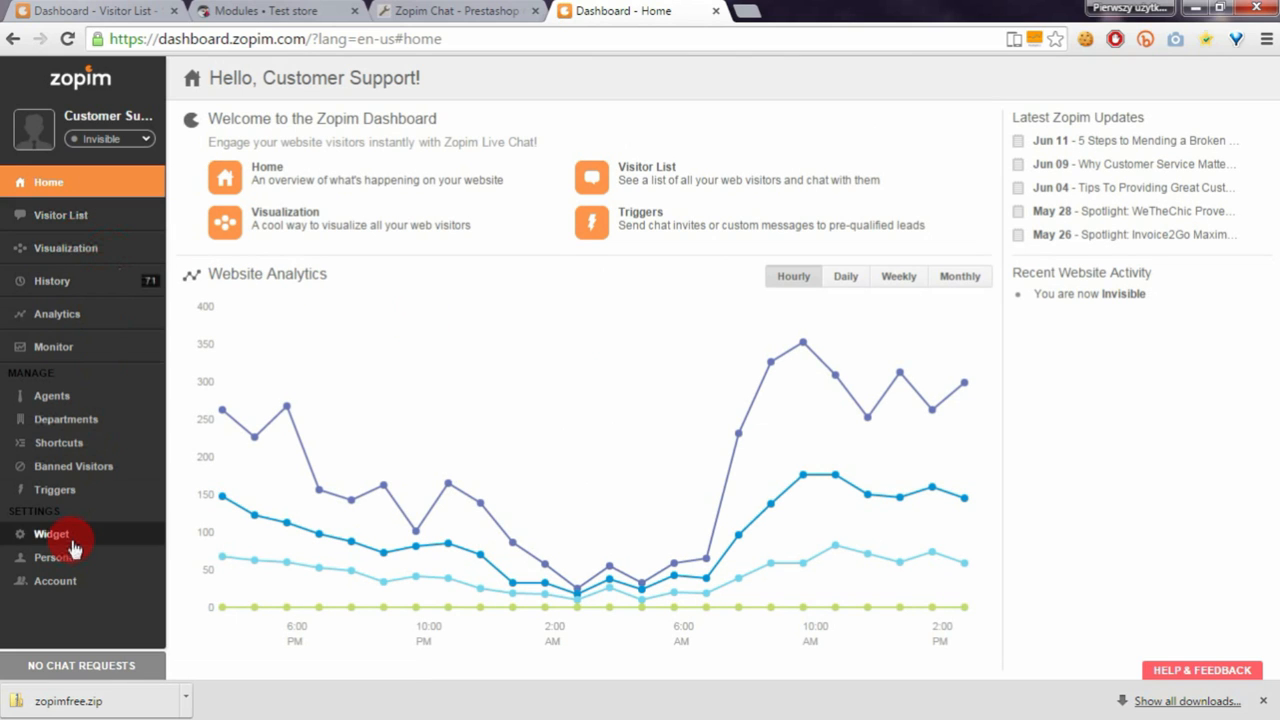
pyautogui.click(51, 533)
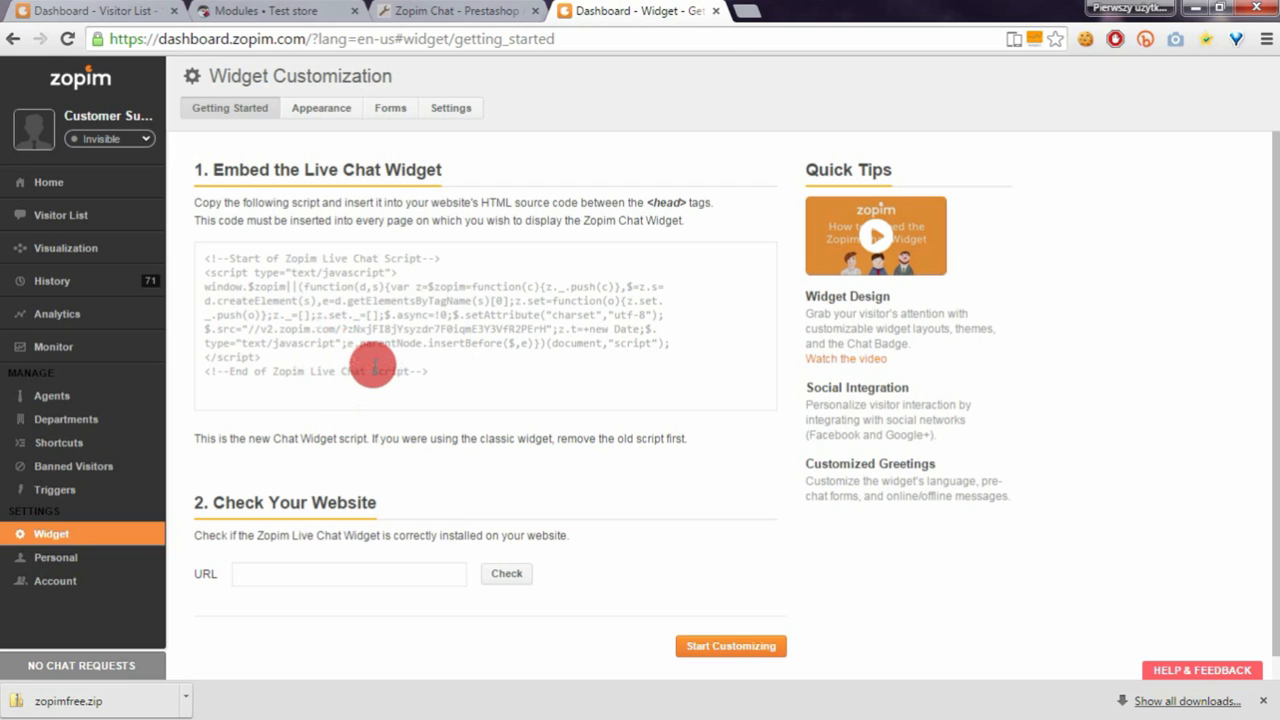
pyautogui.moveTo(340, 330)
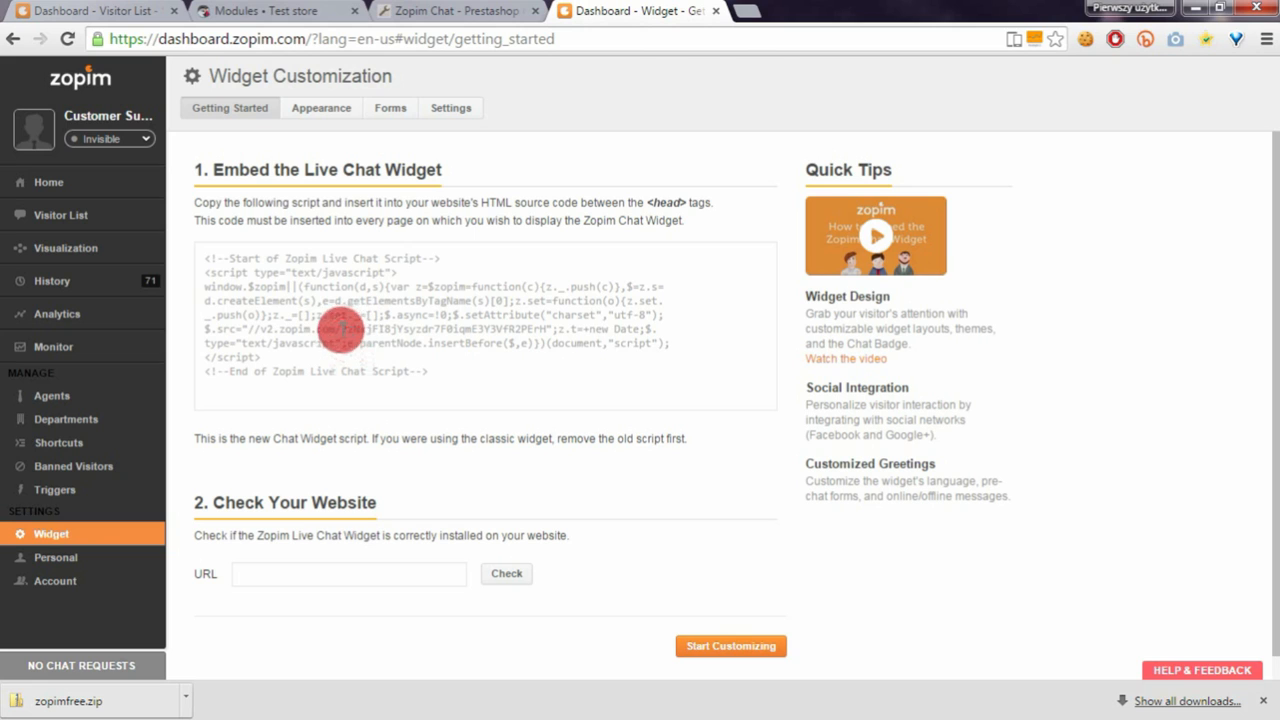
# Select and copy the 'Embed the Live Chat Widget' script
pyautogui.click(340, 325)
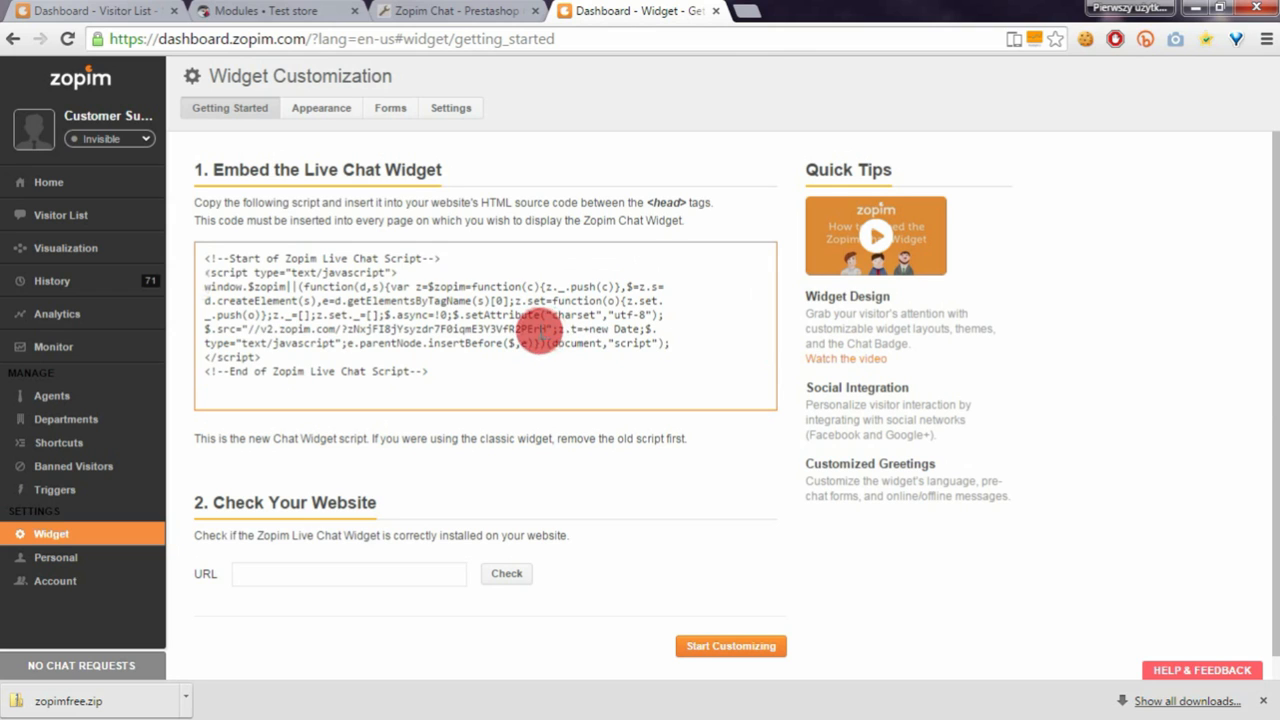
pyautogui.moveTo(370, 328); pyautogui.dragTo(555, 328)
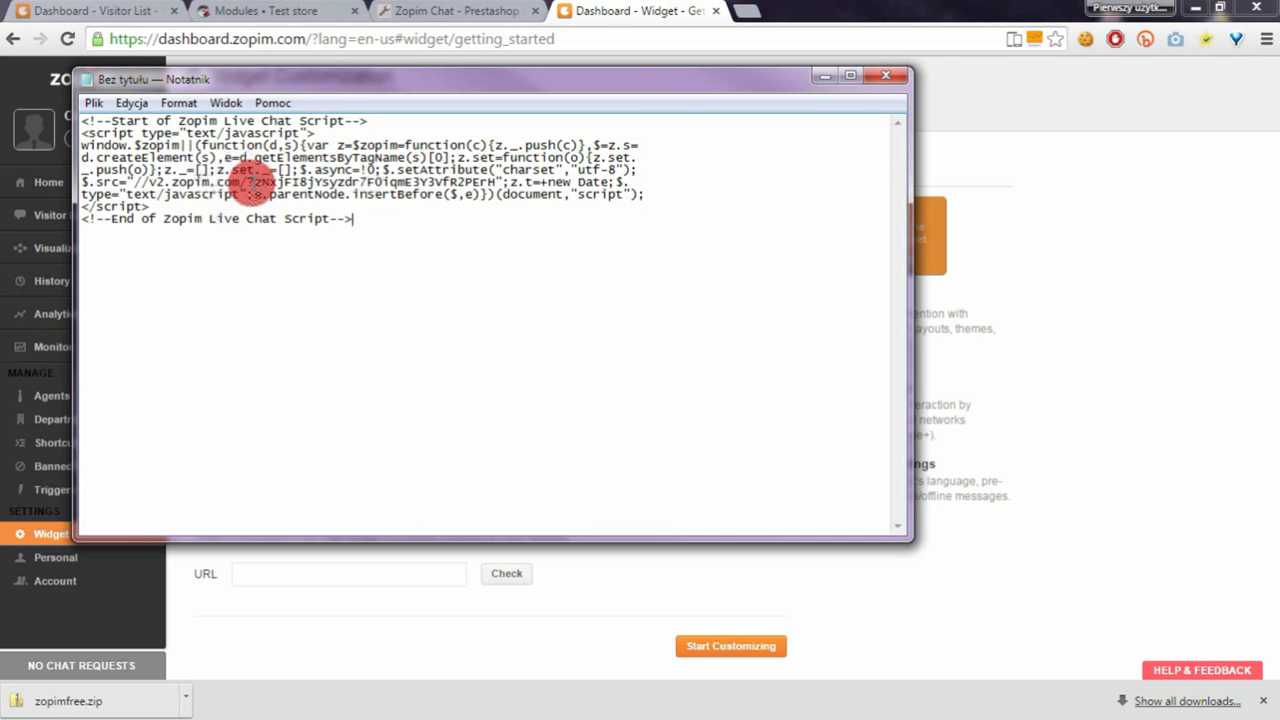
# Select the widget ID after 'zopim.com/?' in the pasted Notepad script
pyautogui.moveTo(255, 182); pyautogui.dragTo(505, 188)
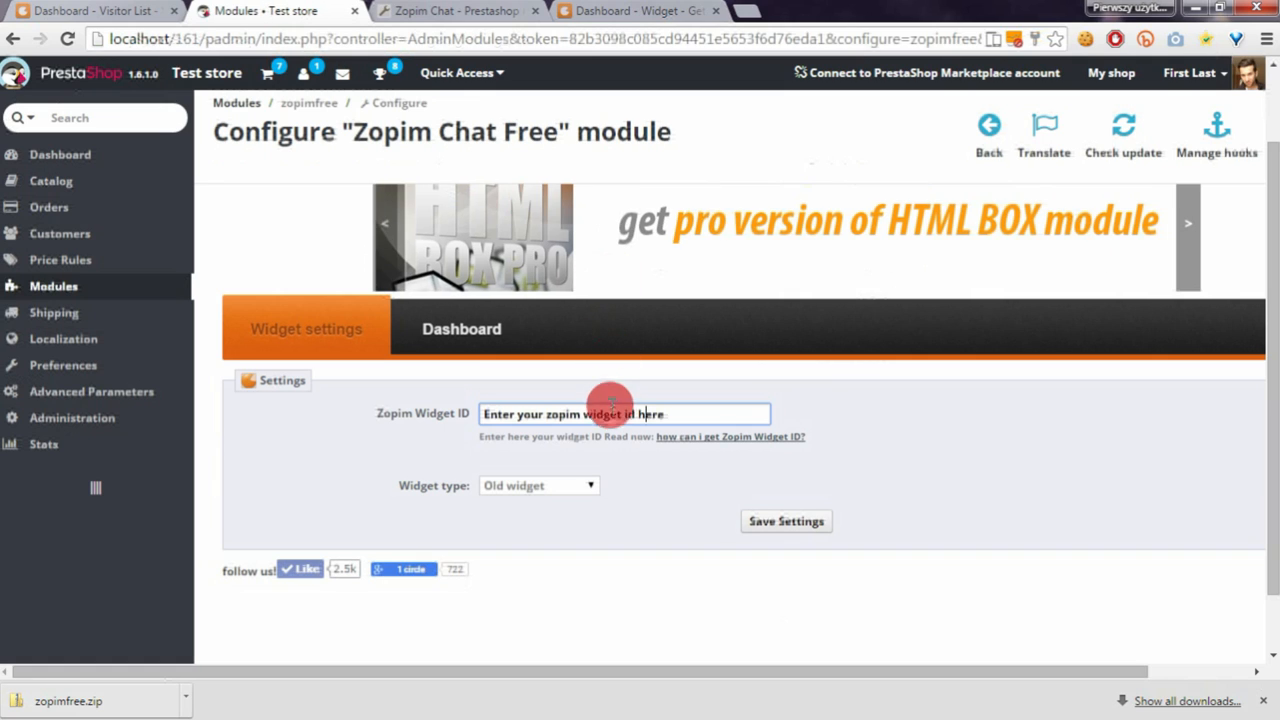
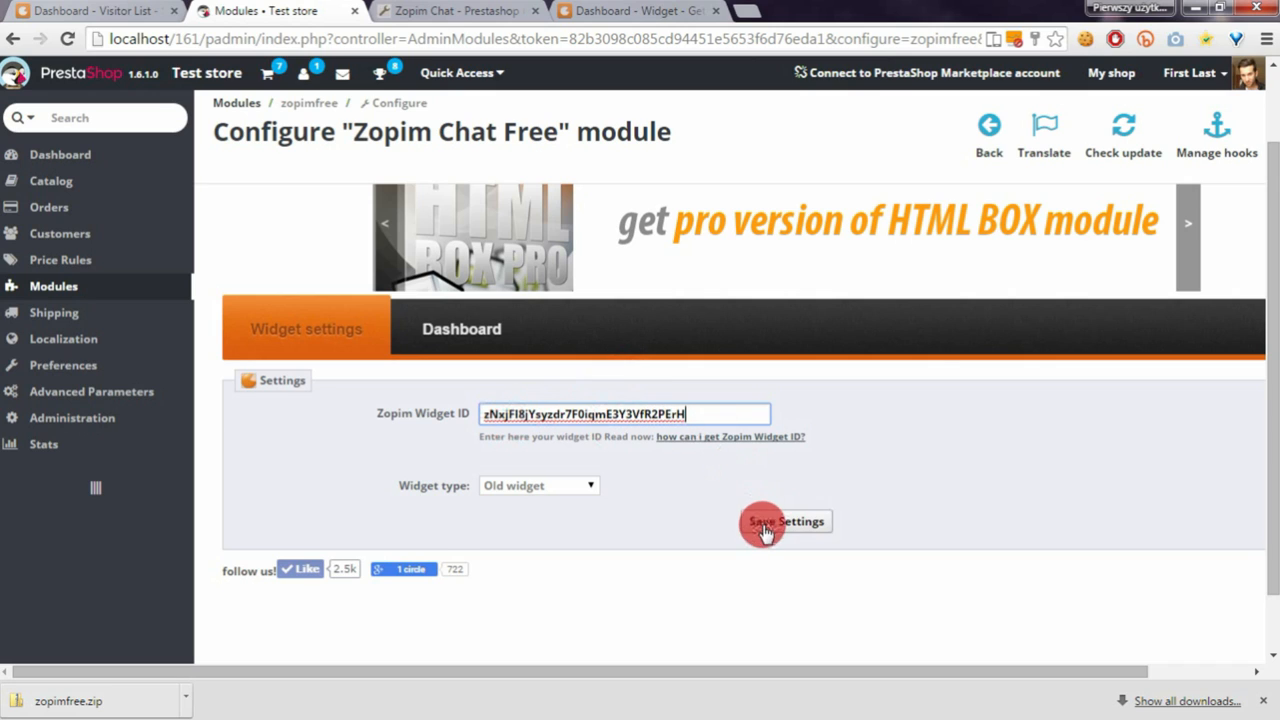
pyautogui.click(785, 521)
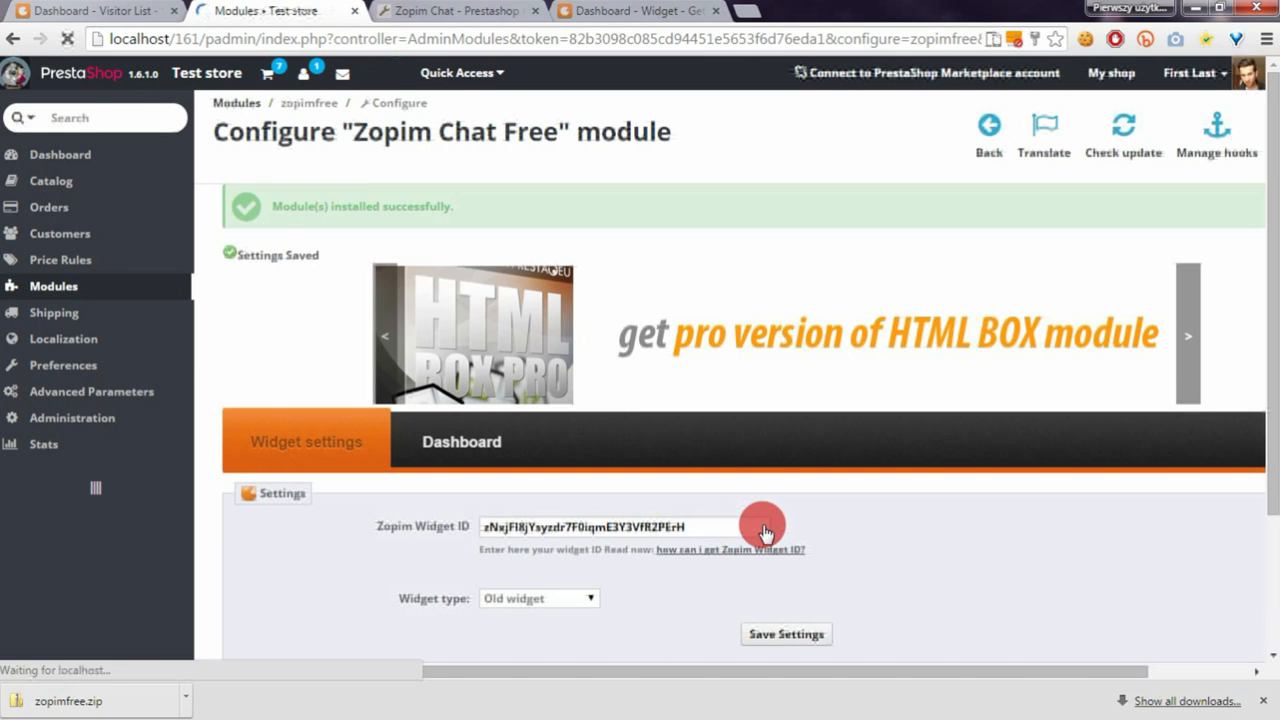
pyautogui.scroll(-3)
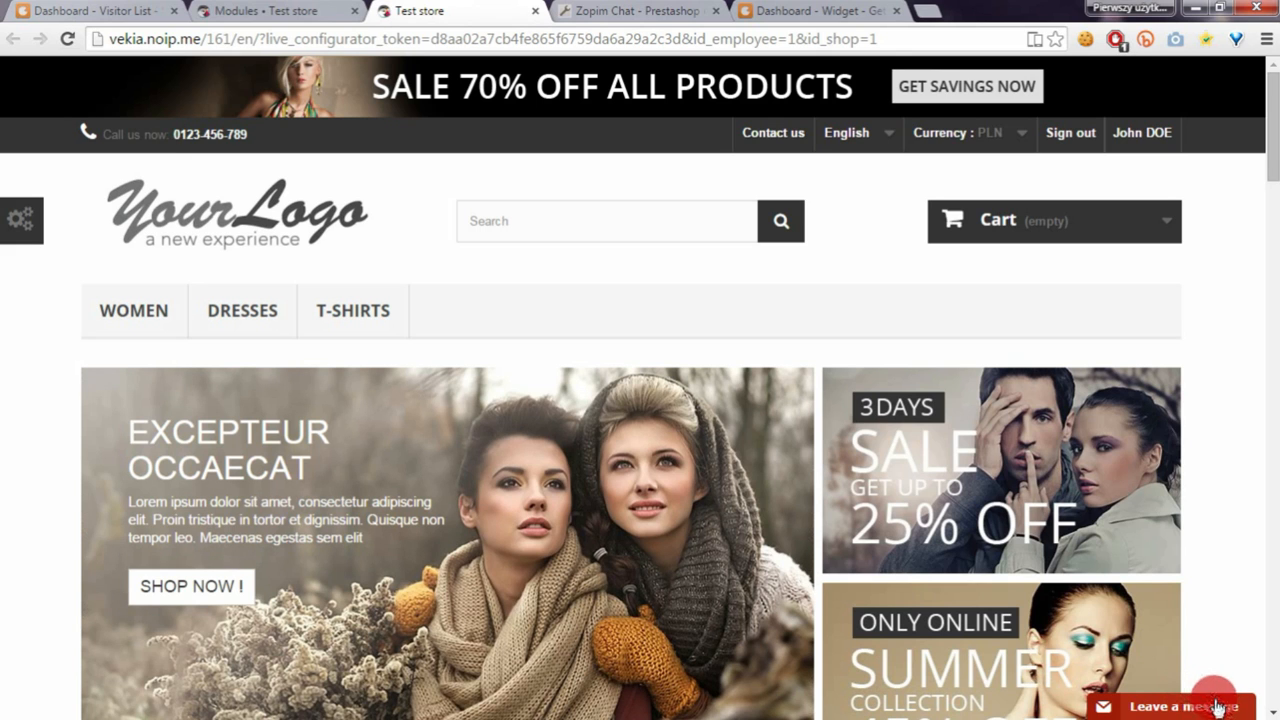
# Open the storefront's 'Leave a message' chat bar to show the Send Message form
pyautogui.click(1185, 706)
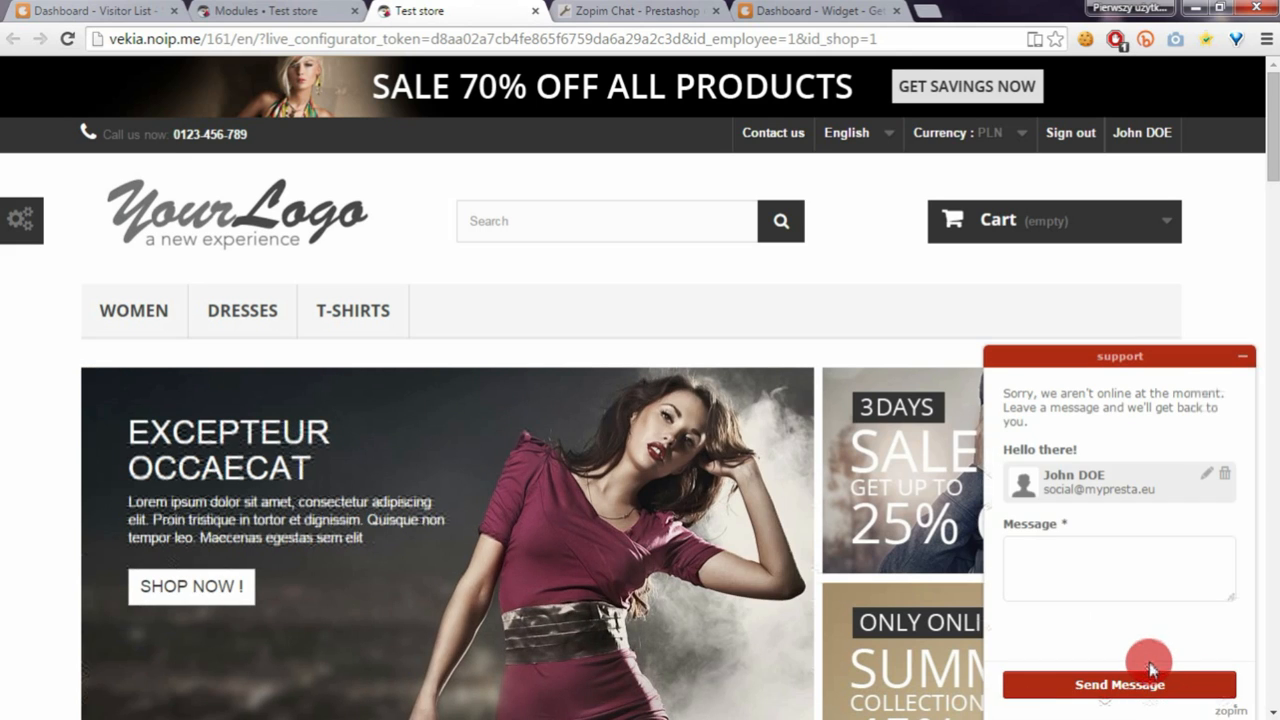